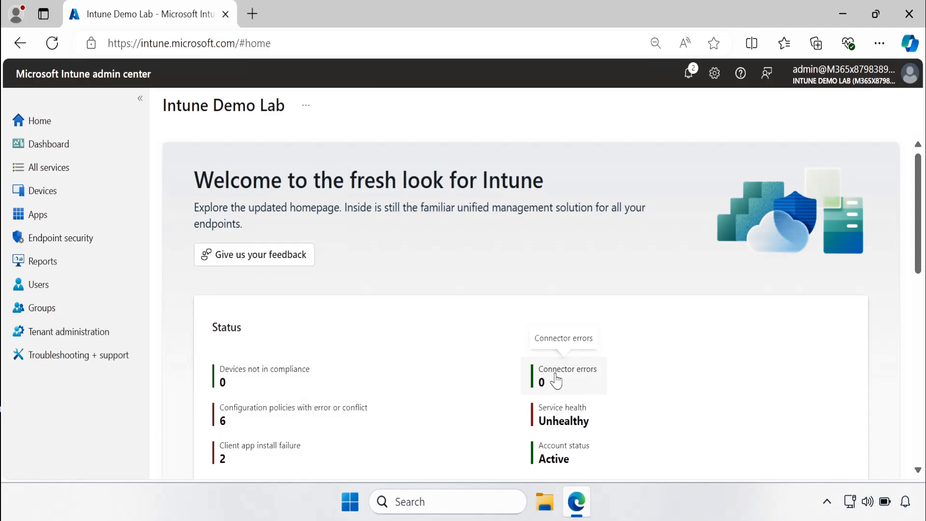
pyautogui.moveTo(502, 282)
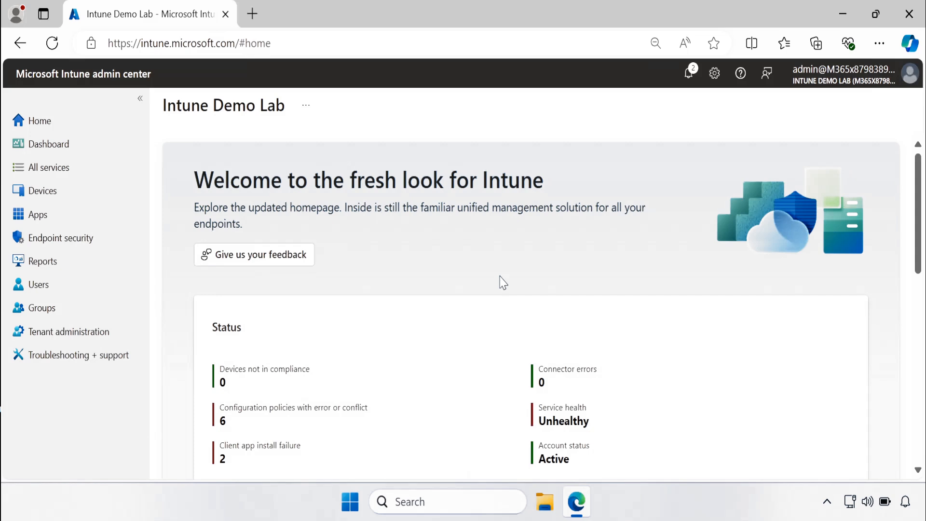
pyautogui.moveTo(107, 284)
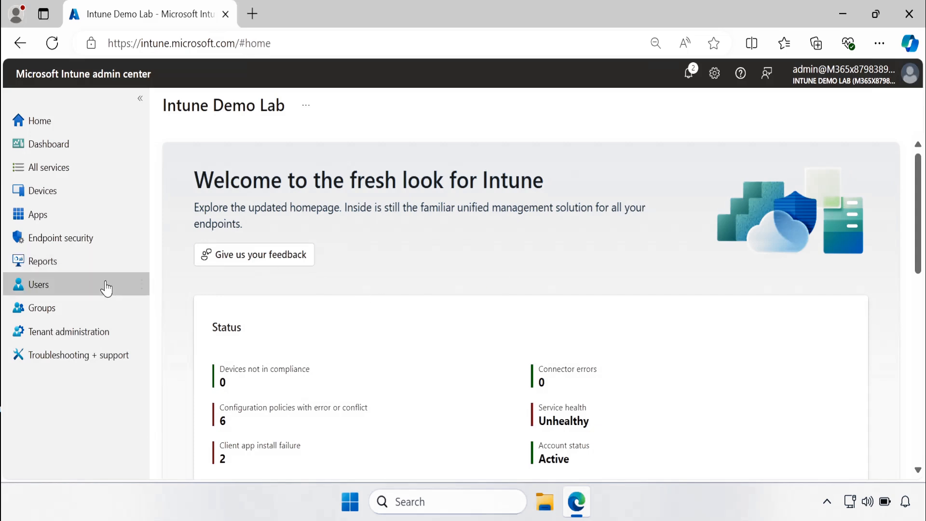
# Step: Show the All groups list for the tenant (116 groups)
pyautogui.click(41, 308)
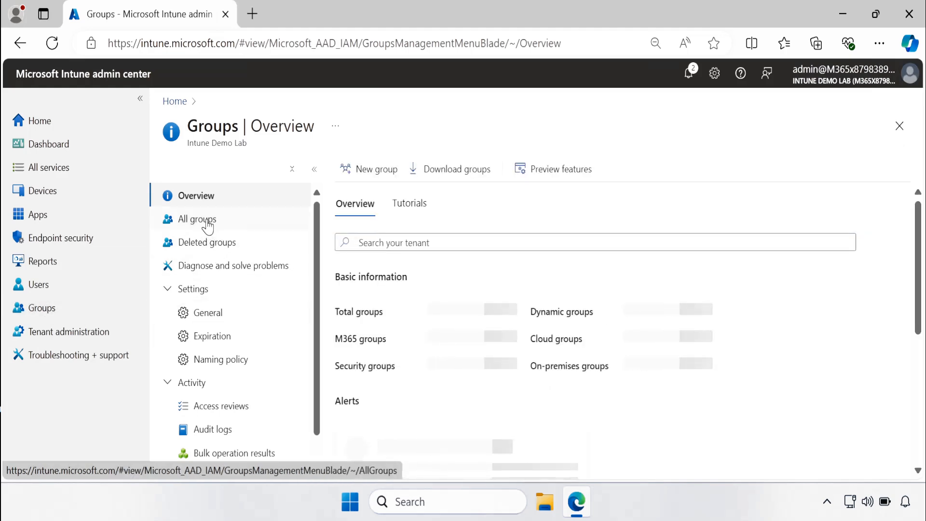
pyautogui.click(197, 219)
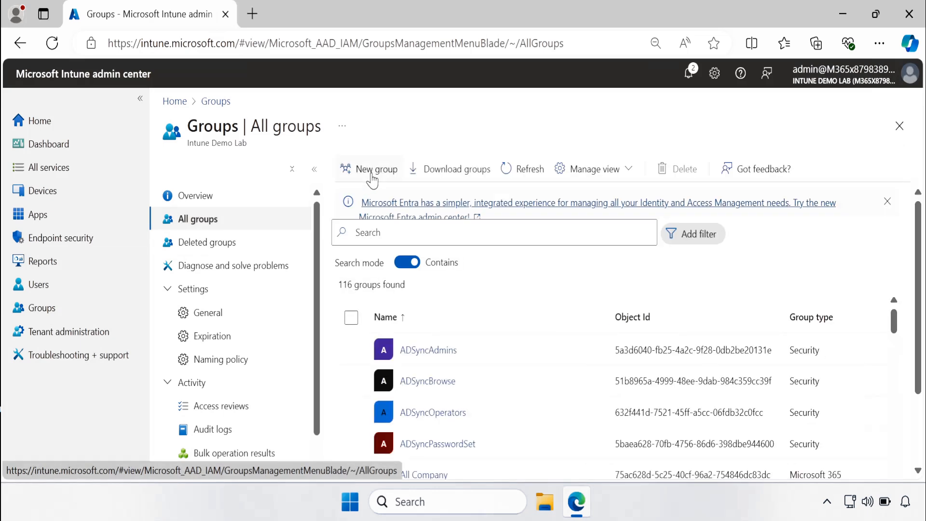
# Step: Start a new Security group named and described 'Windwos 11 24H2' with Dynamic Device membership
pyautogui.click(375, 169)
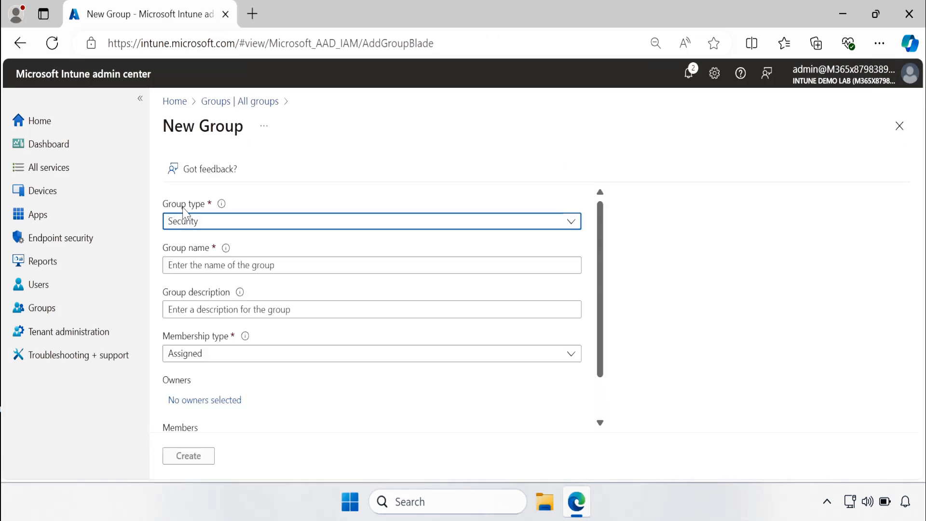
pyautogui.click(370, 265)
pyautogui.write('Windwos 11 24H2')
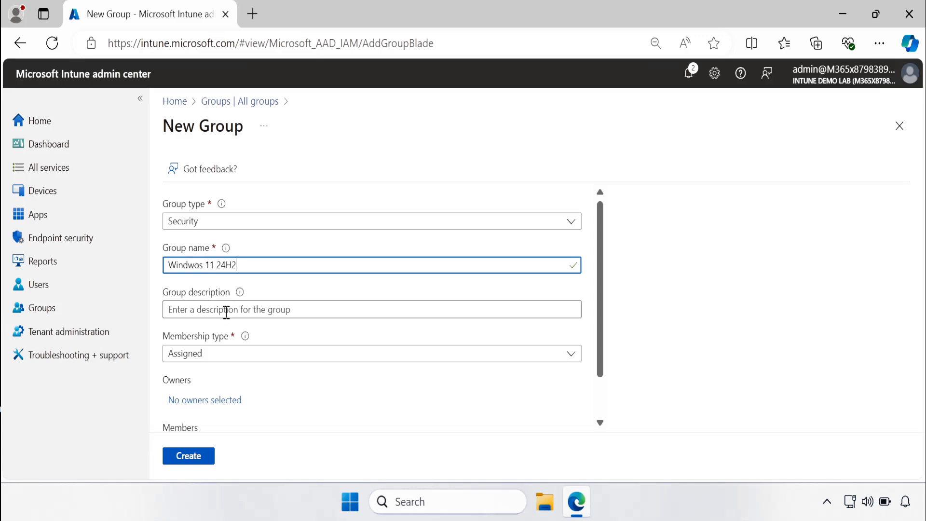
pyautogui.click(371, 309)
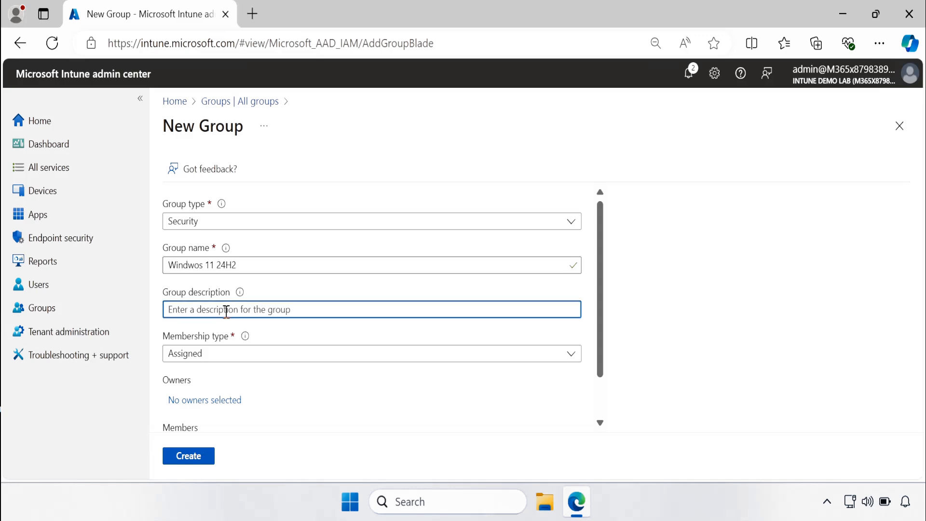
pyautogui.write('Windwos 11 24H2')
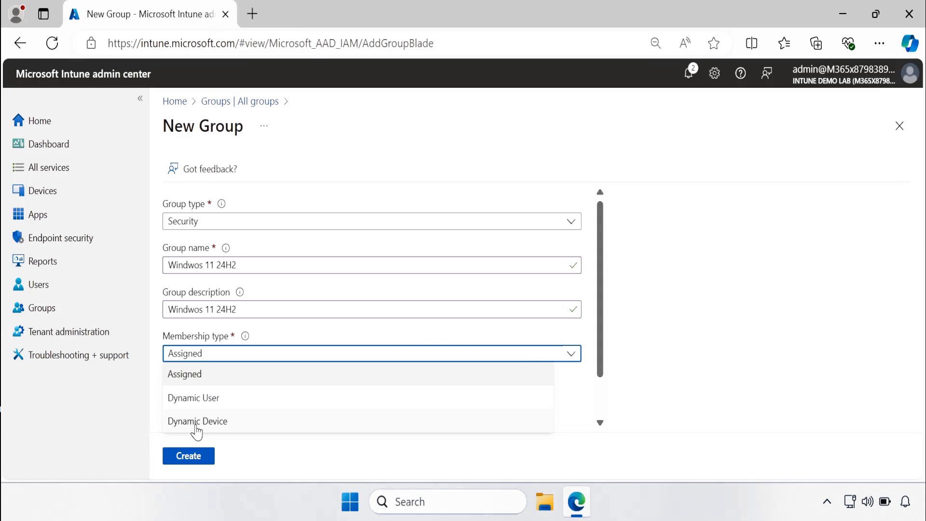
pyautogui.click(197, 422)
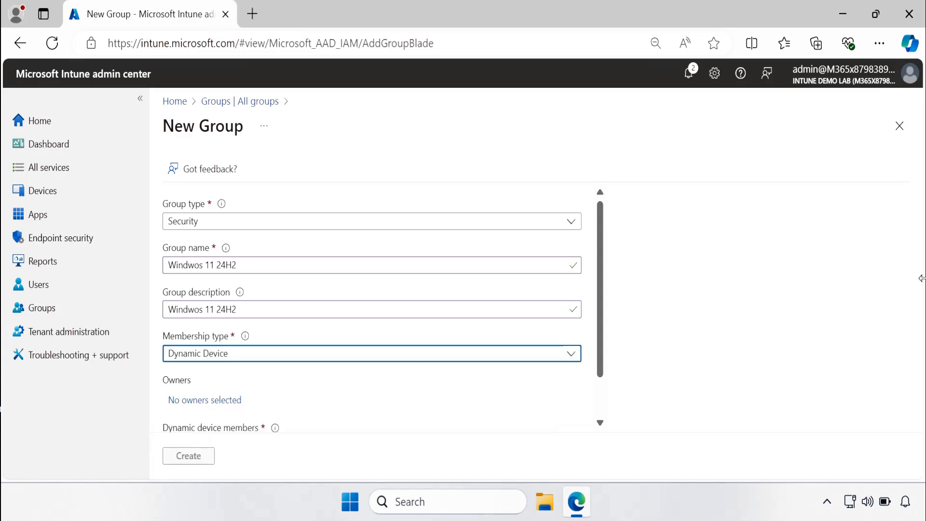
pyautogui.scroll(-3)
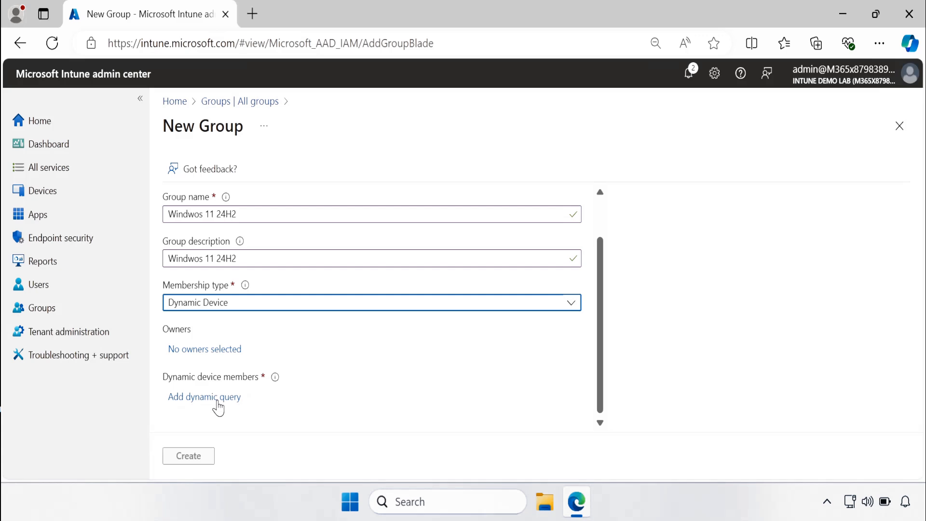
# Step: Add a dynamic rule: deviceOSVersion Starts With 10.0.261
pyautogui.click(203, 397)
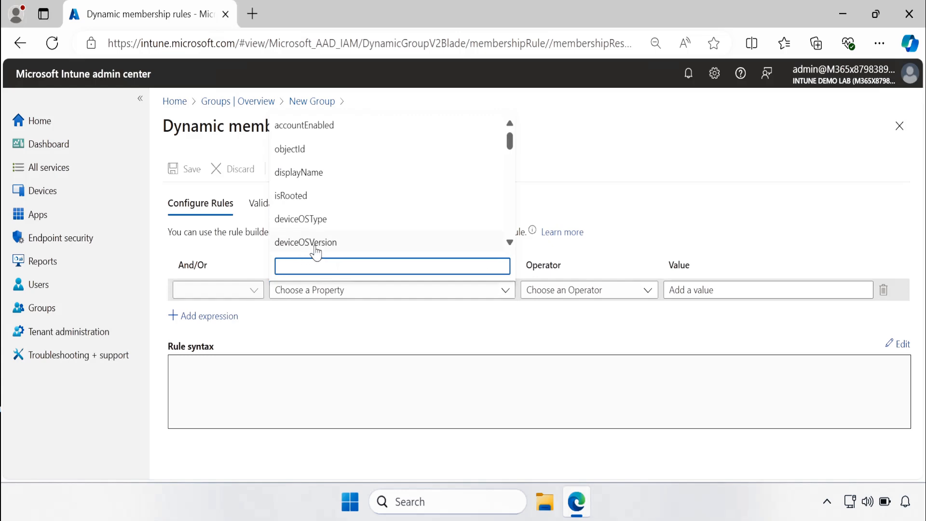
pyautogui.click(300, 242)
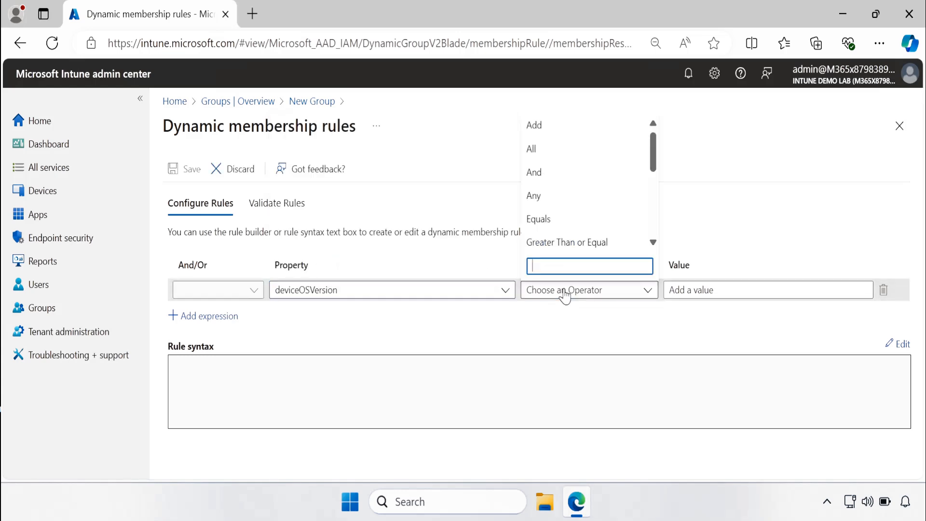
pyautogui.scroll(-3)
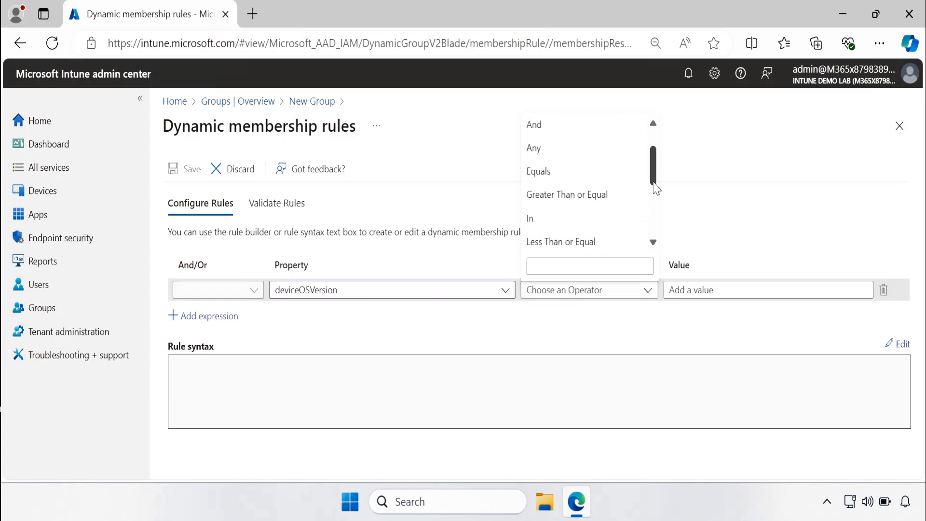
pyautogui.scroll(-3)
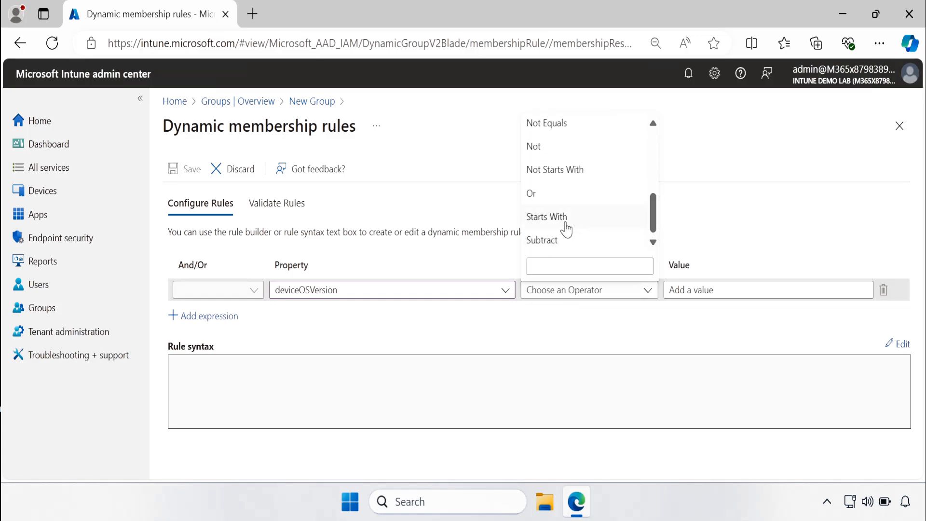
pyautogui.click(546, 216)
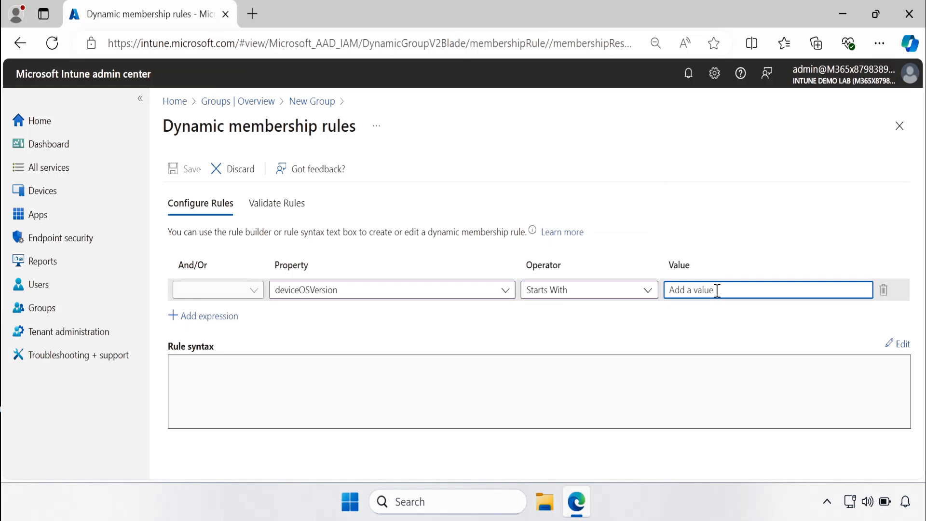
pyautogui.write('10.')
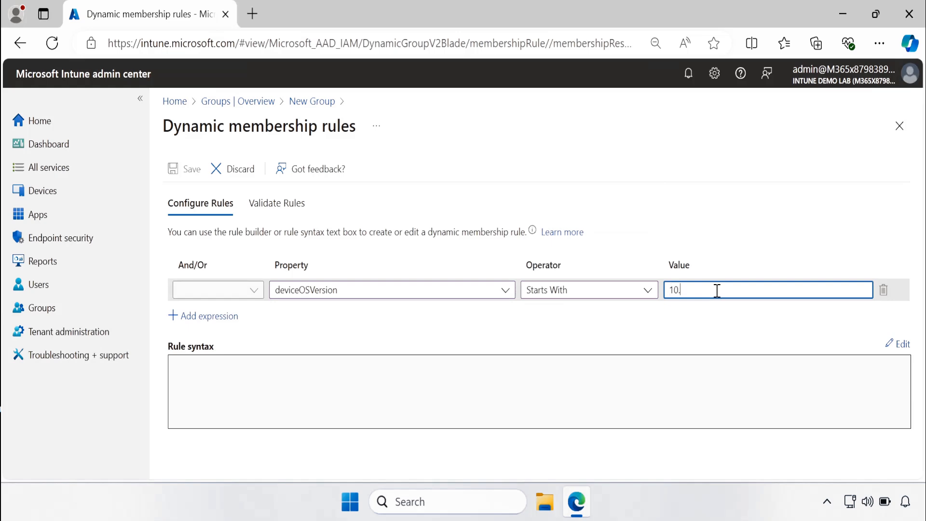
pyautogui.write('0.261')
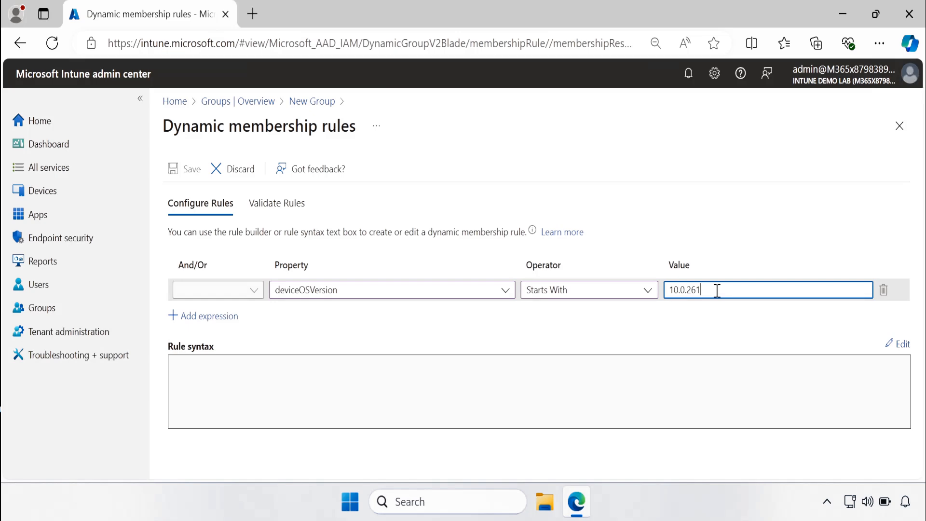
pyautogui.press('Backspace')
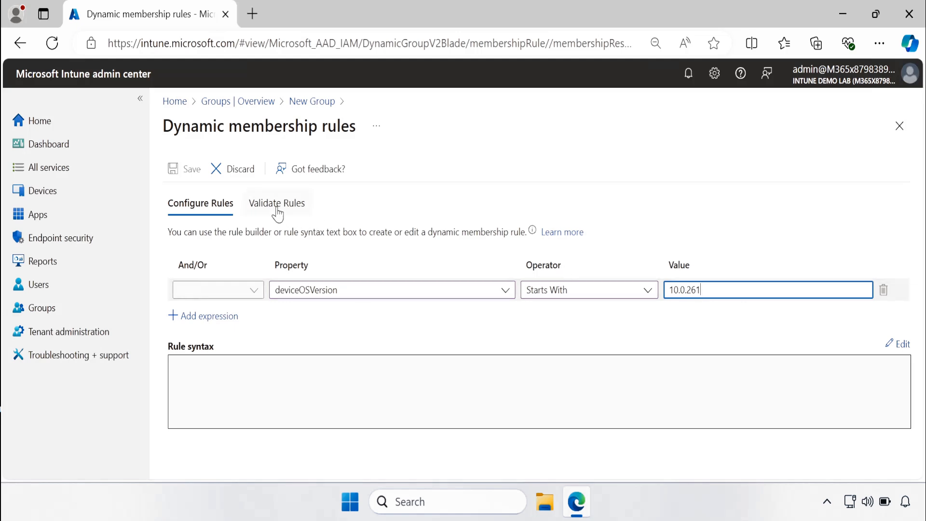
# Step: Validate the rule against three DemoLab devices, including DemoLab-F1KA721, via Add devices
pyautogui.click(277, 203)
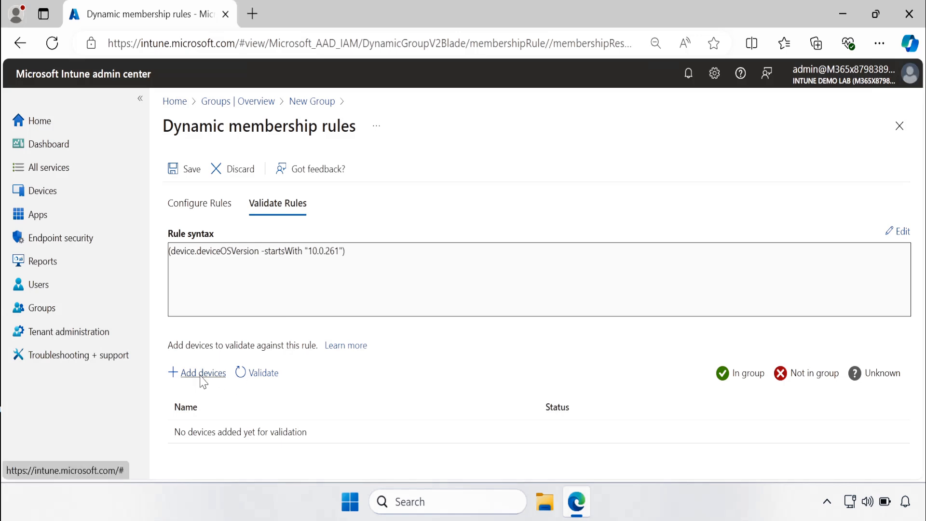
pyautogui.click(202, 373)
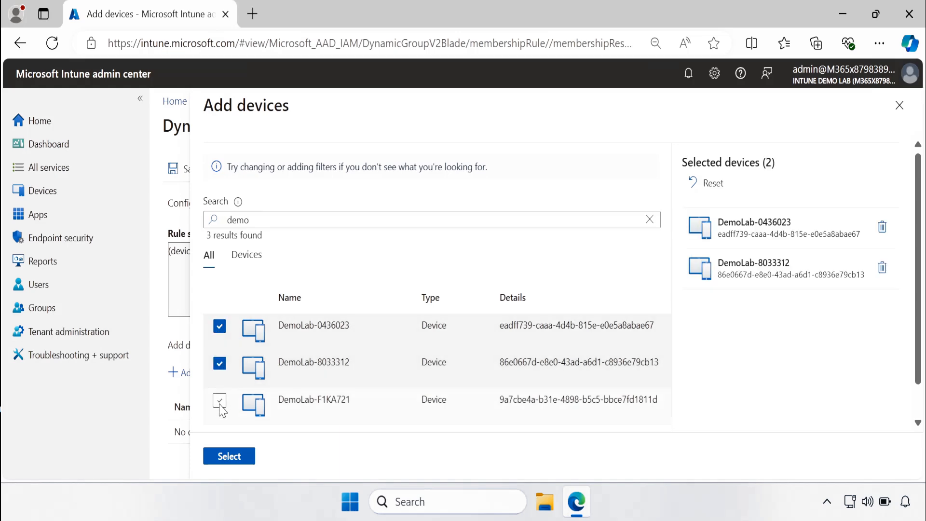
pyautogui.click(220, 405)
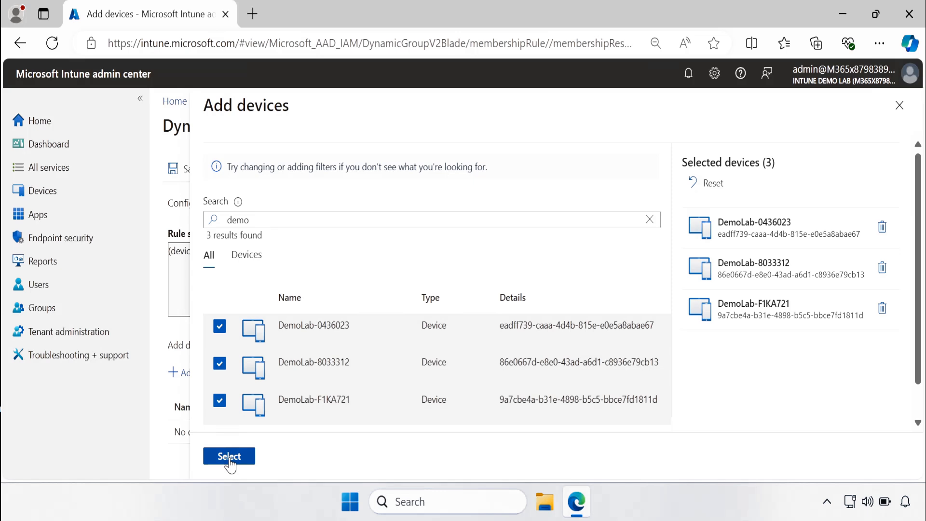
pyautogui.click(229, 457)
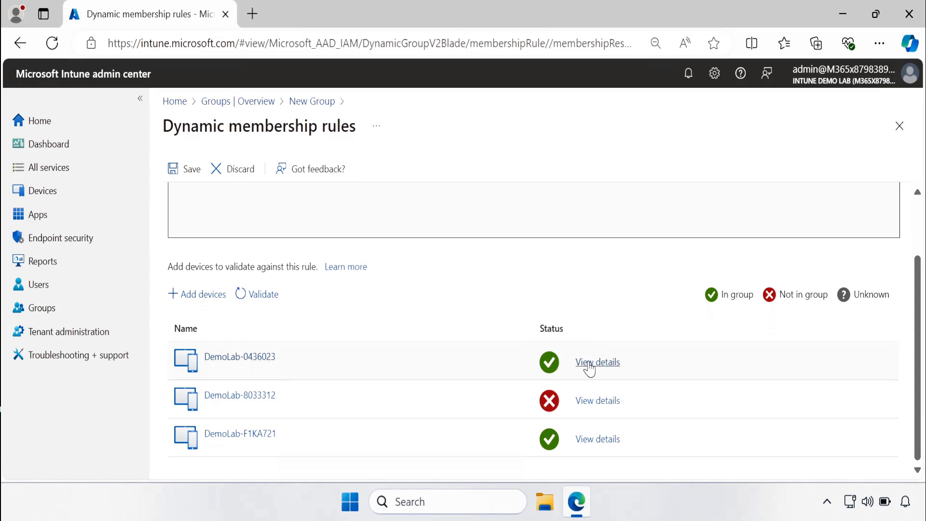
pyautogui.moveTo(428, 346)
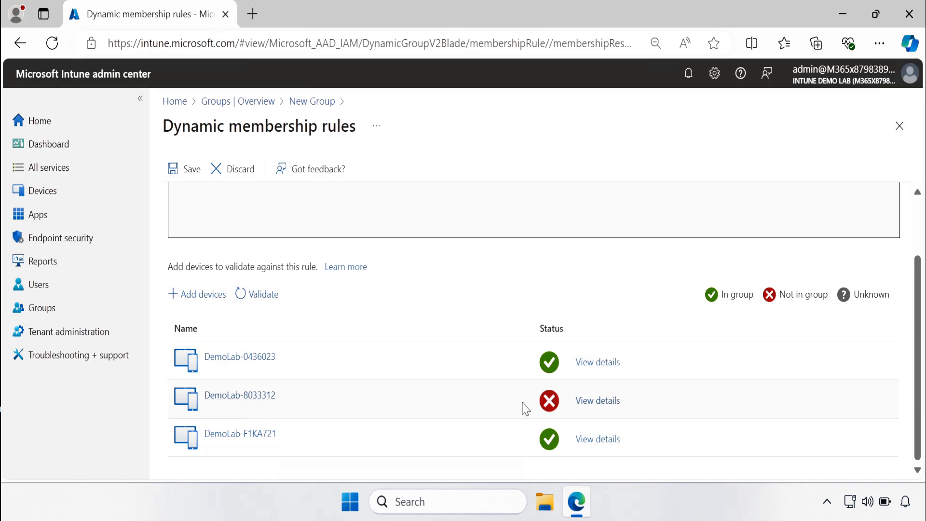
pyautogui.moveTo(269, 420)
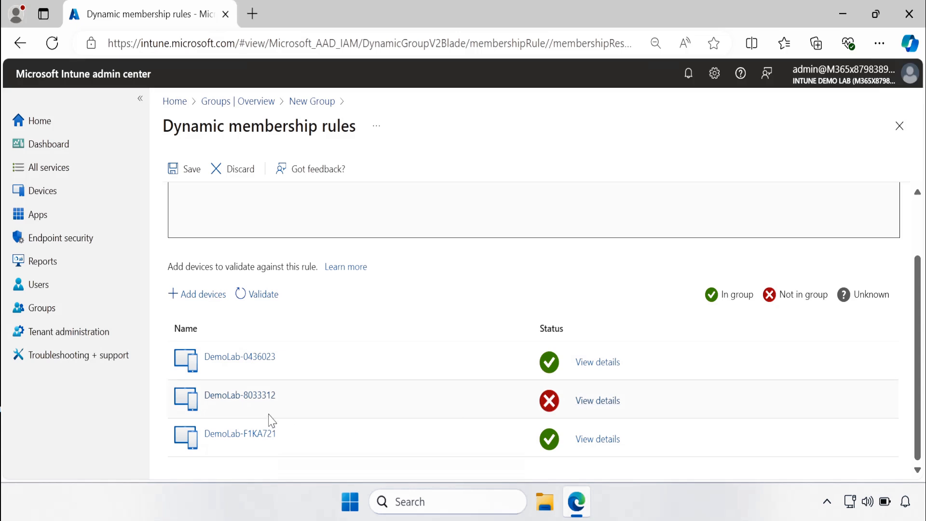
pyautogui.moveTo(597, 400)
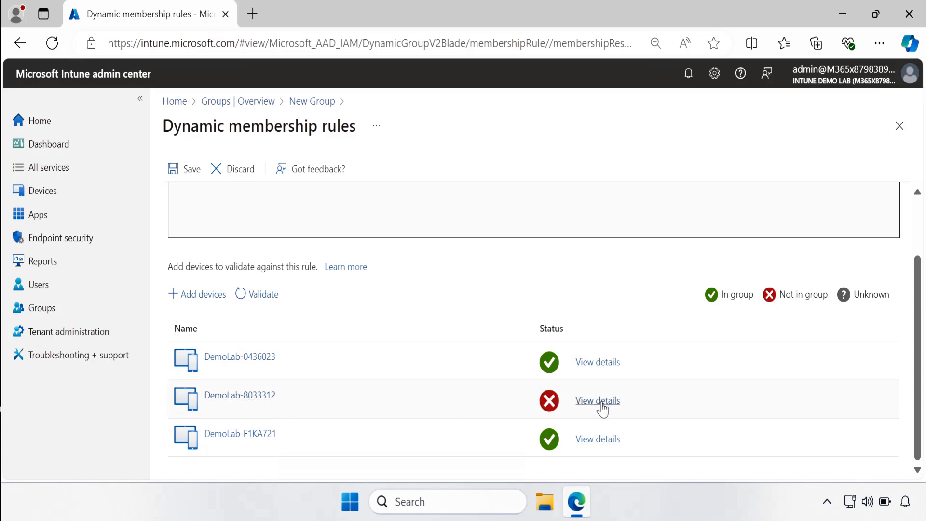
# Step: Show verification details for DemoLab-8033312, whose OS version 10.0.22631.4037 fails the rule
pyautogui.click(598, 401)
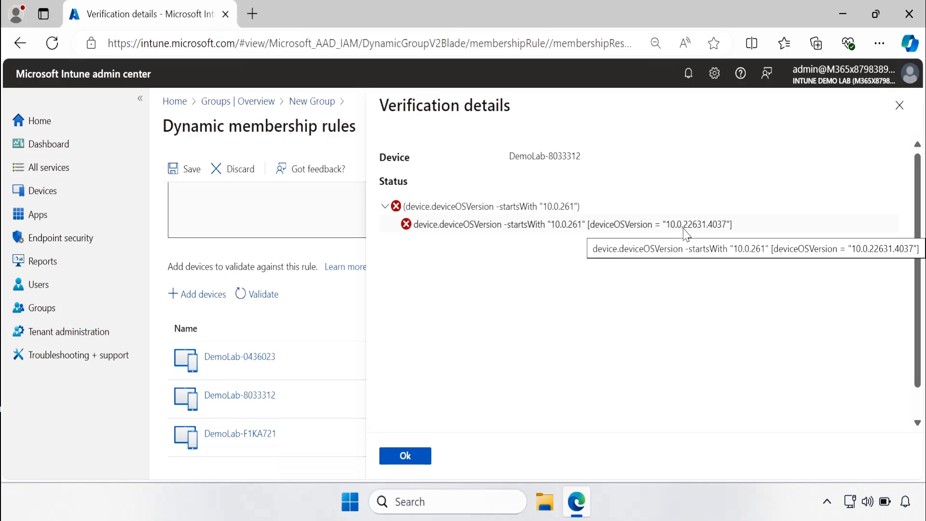
pyautogui.moveTo(220, 348)
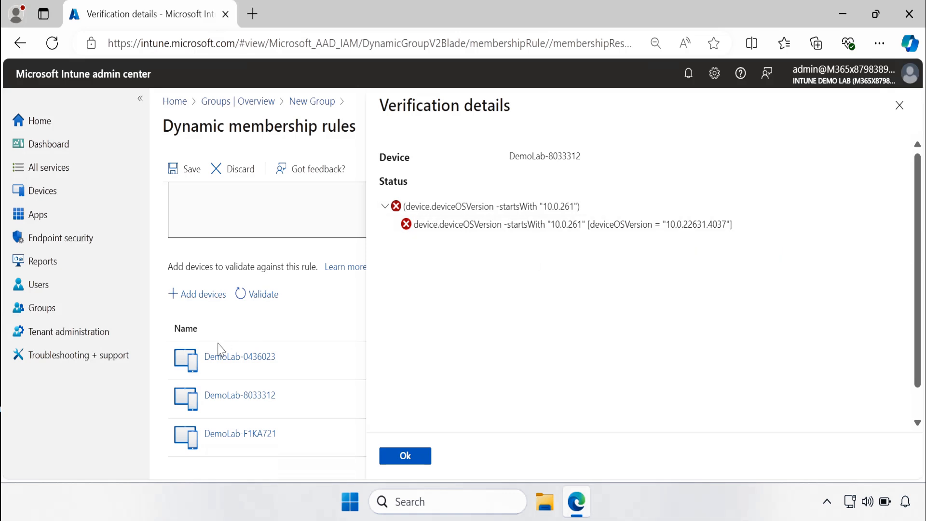
pyautogui.moveTo(454, 241)
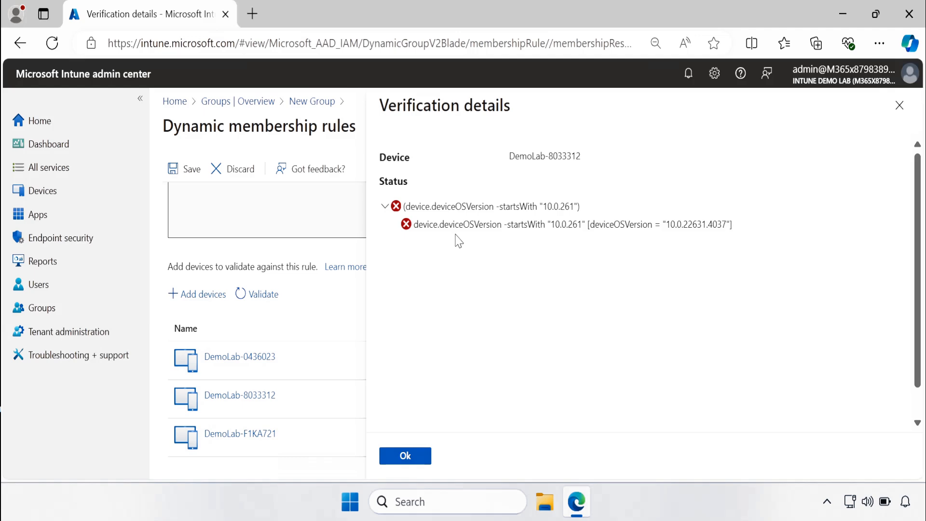
pyautogui.moveTo(537, 348)
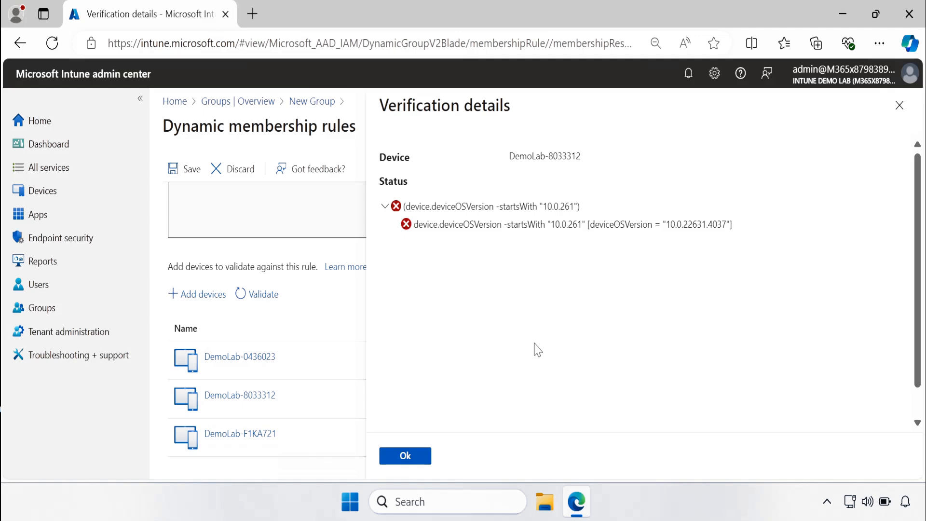
pyautogui.moveTo(275, 309)
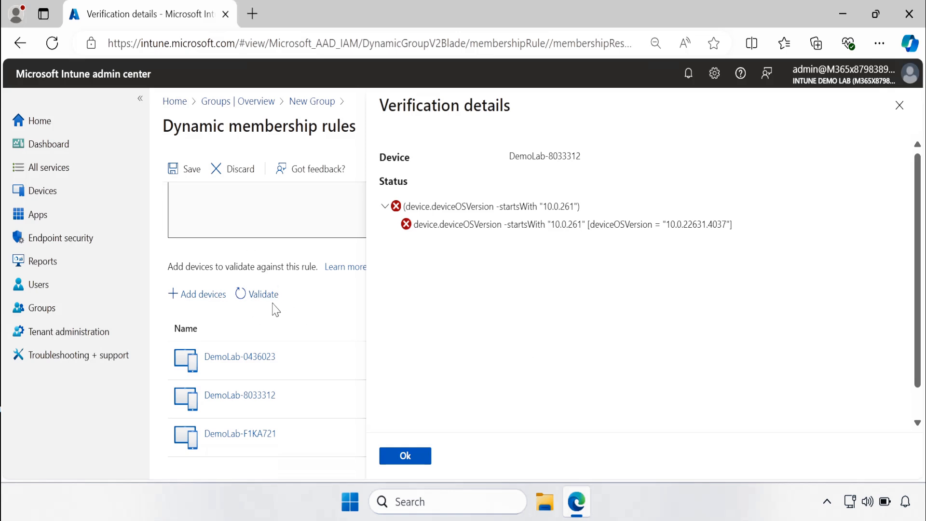
# Step: Save the membership rule and create the 'Windwos 11 24H2' dynamic device group
pyautogui.click(405, 456)
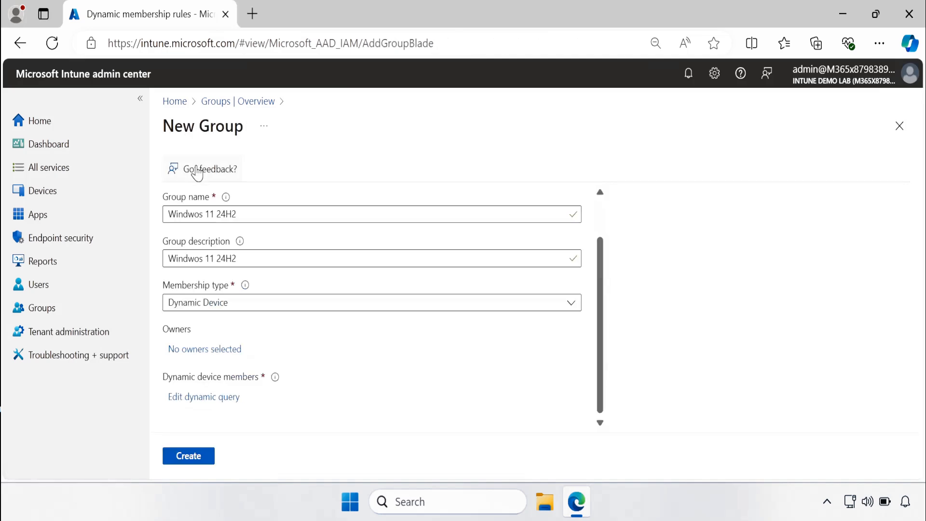
pyautogui.click(188, 455)
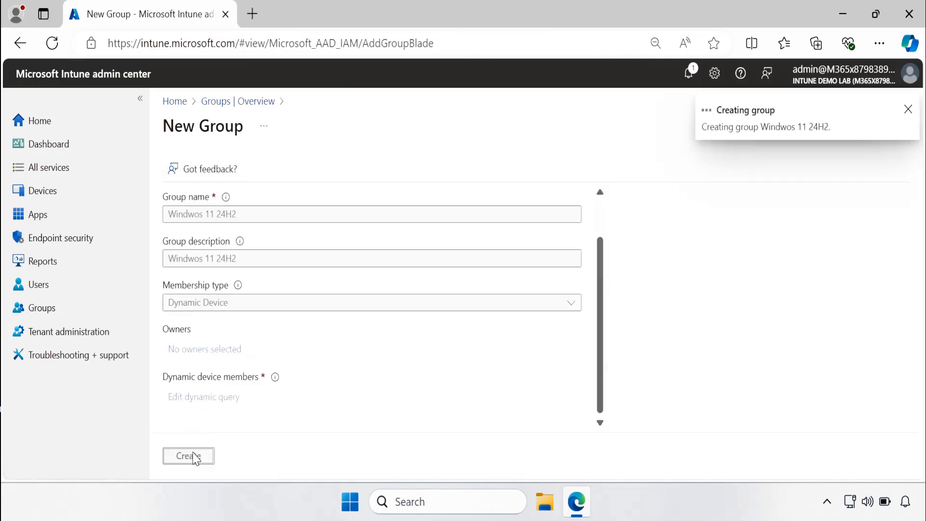
pyautogui.click(188, 456)
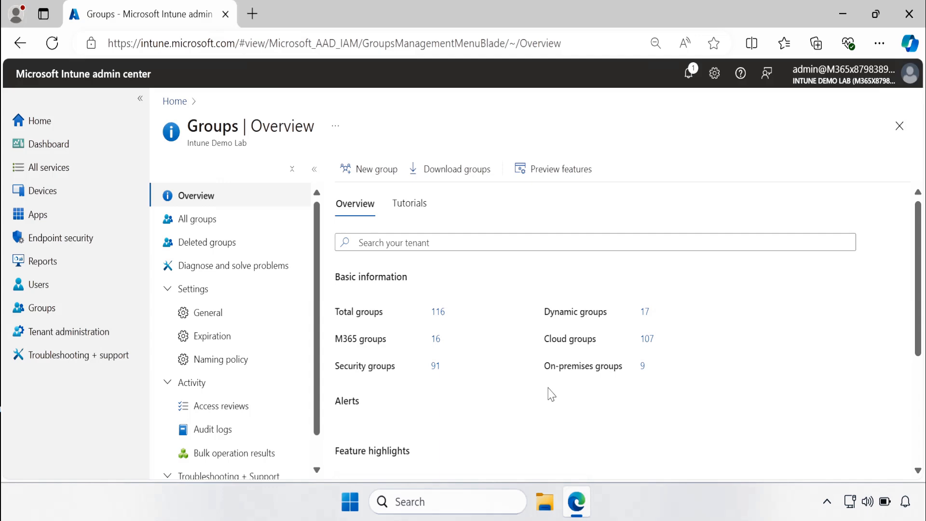
# Step: Find 'Windwos 11 24H2' in All groups and list its members DemoLab-0436023 and DemoLab-F1KA721
pyautogui.click(196, 219)
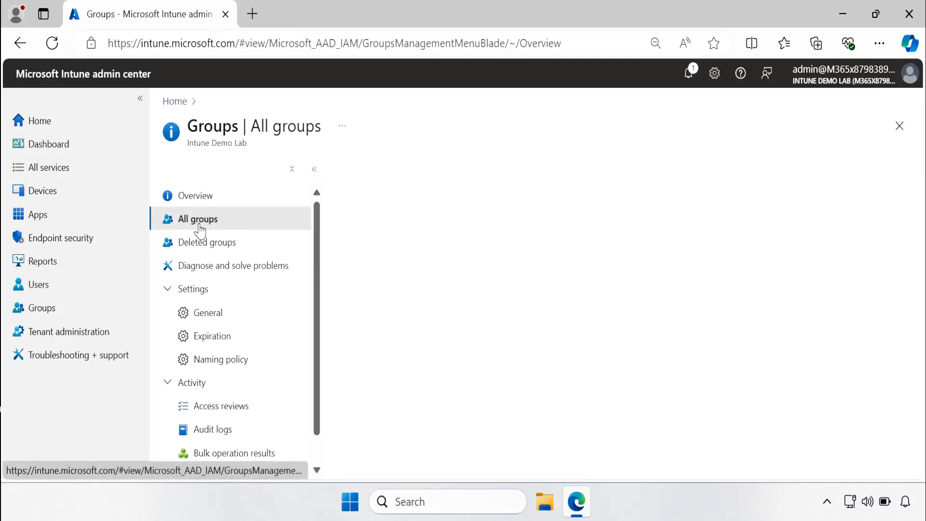
pyautogui.click(197, 219)
pyautogui.write('Windwos 11 24H2')
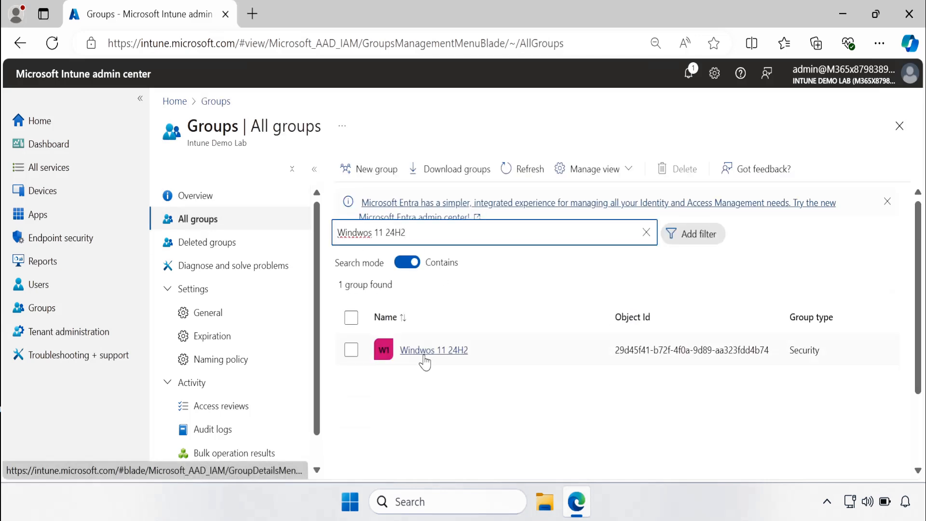
pyautogui.click(433, 350)
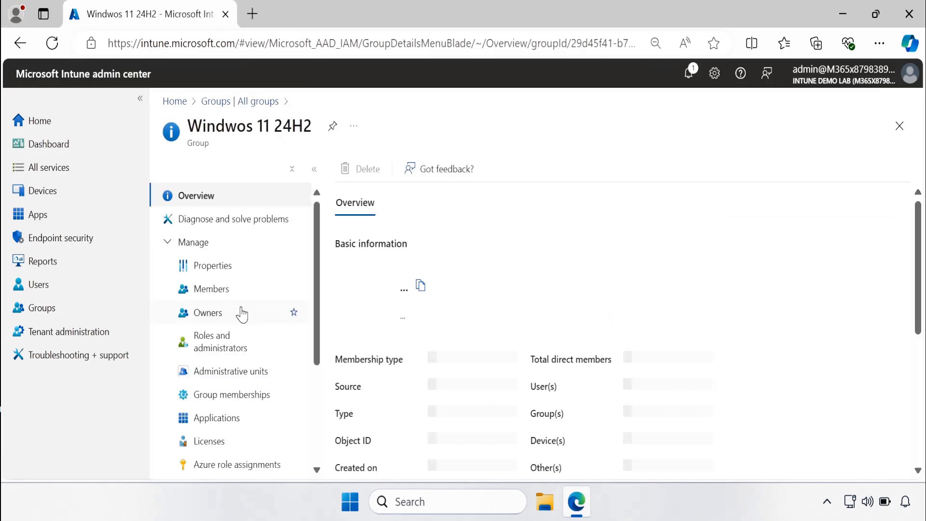
pyautogui.click(212, 289)
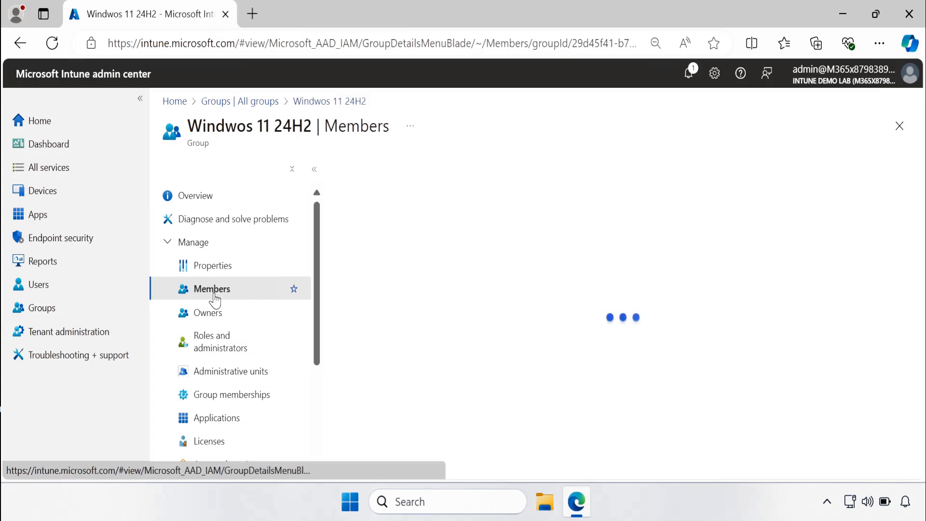
pyautogui.click(211, 288)
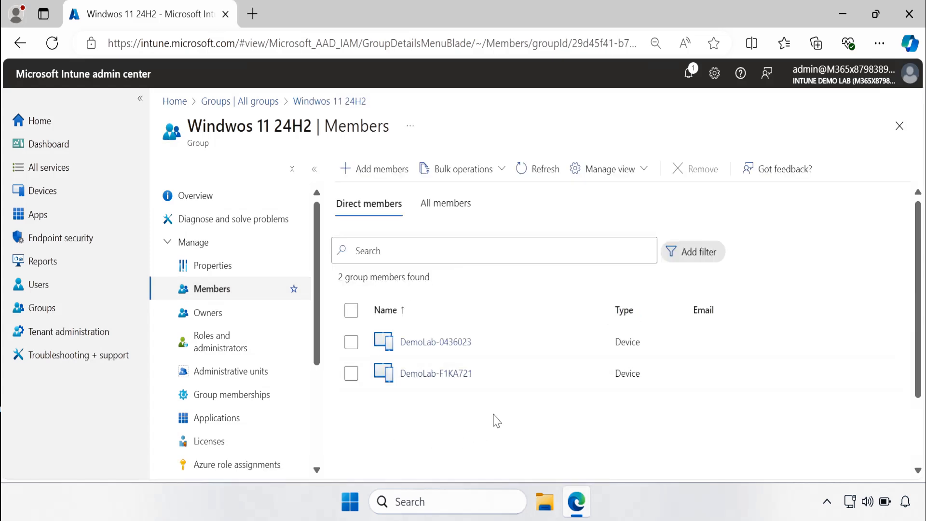
pyautogui.moveTo(317, 382)
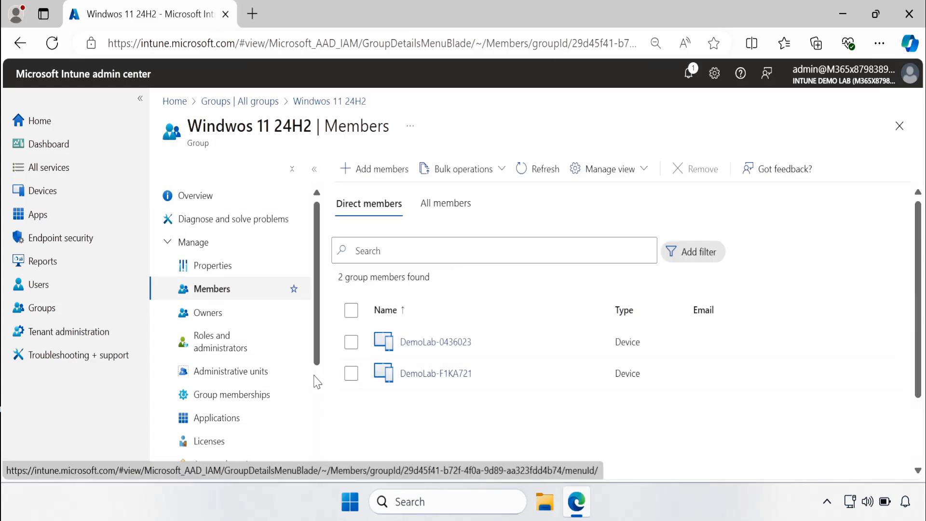